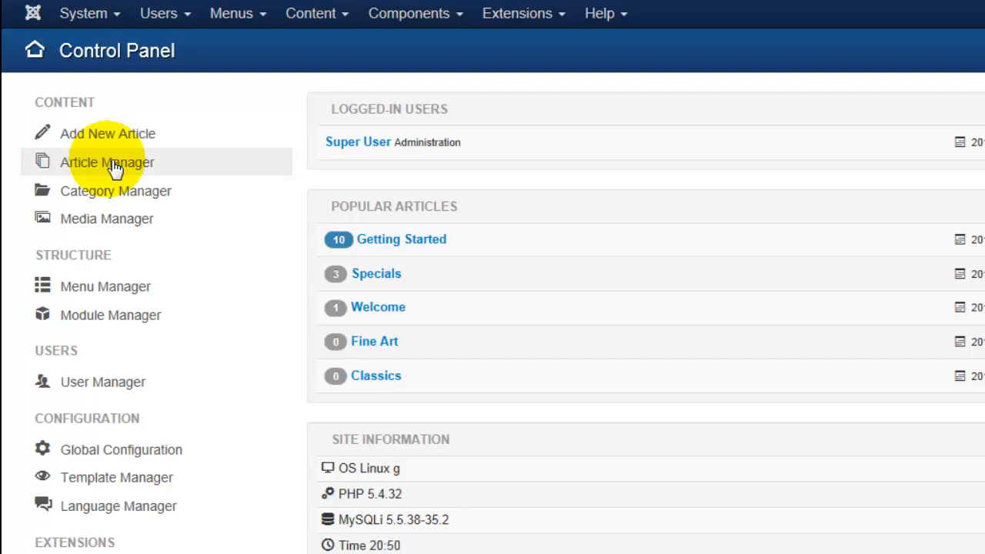
- Show the Article Manager list of the site's articles from the Control Panel
{"action": "left_click", "coordinate": [108, 163]}
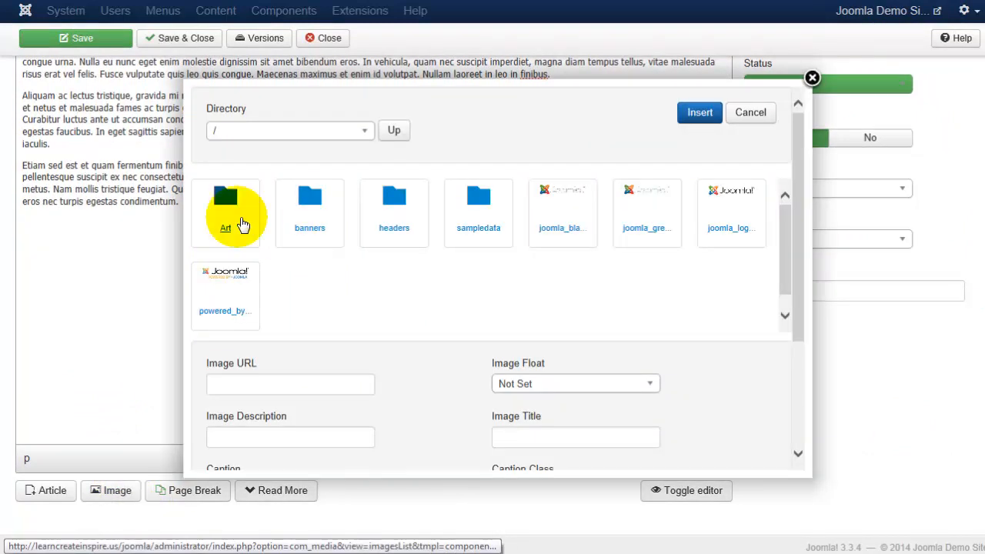
- Choose flower-small.jpg from the Art folder with Image Float set to Left and insert it
{"action": "left_click", "coordinate": [575, 383]}
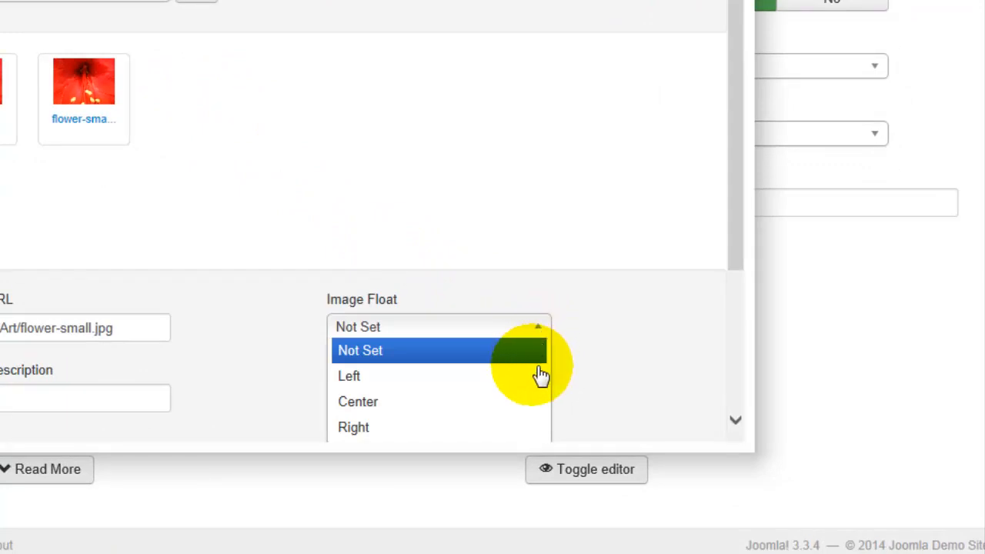
{"action": "left_click", "coordinate": [360, 351]}
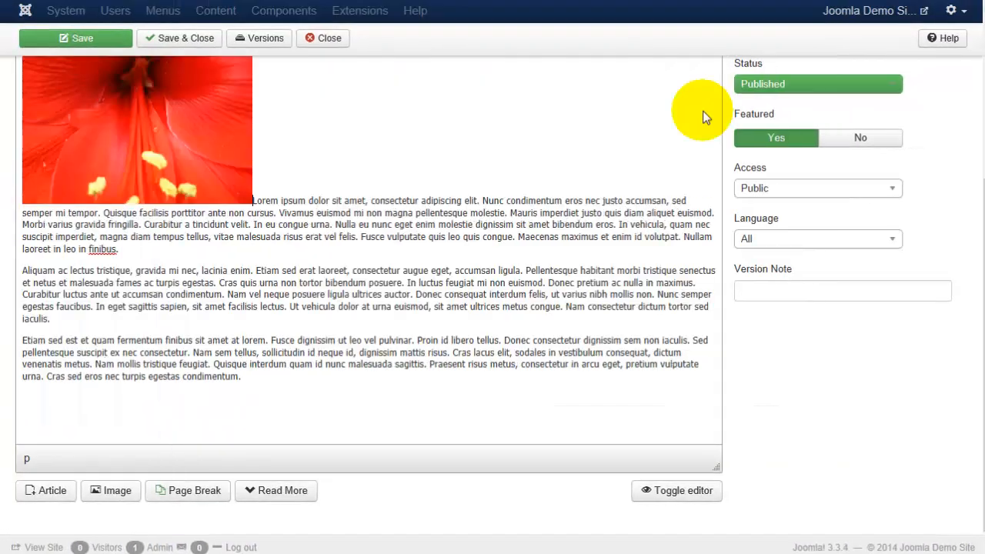
{"action": "scroll", "scroll_direction": "up", "scroll_amount": 3}
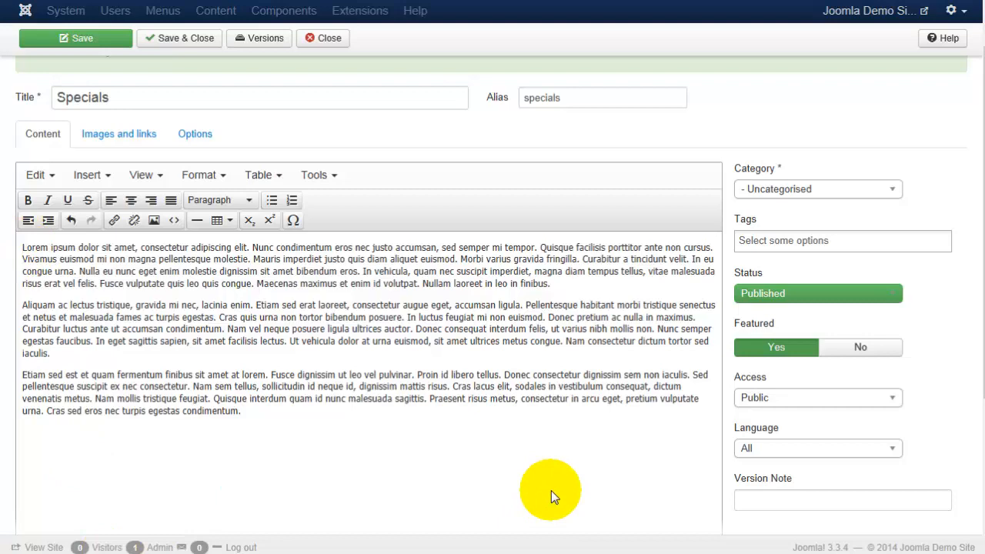